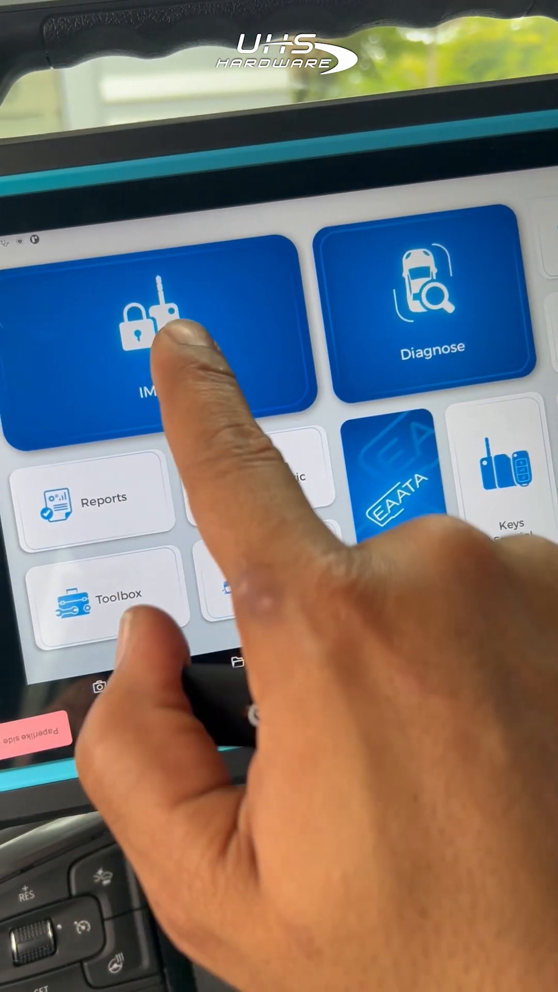
- Start the IMMO immobilizer key-programming function from the home screen
{"action": "left_click", "coordinate": [158, 342]}
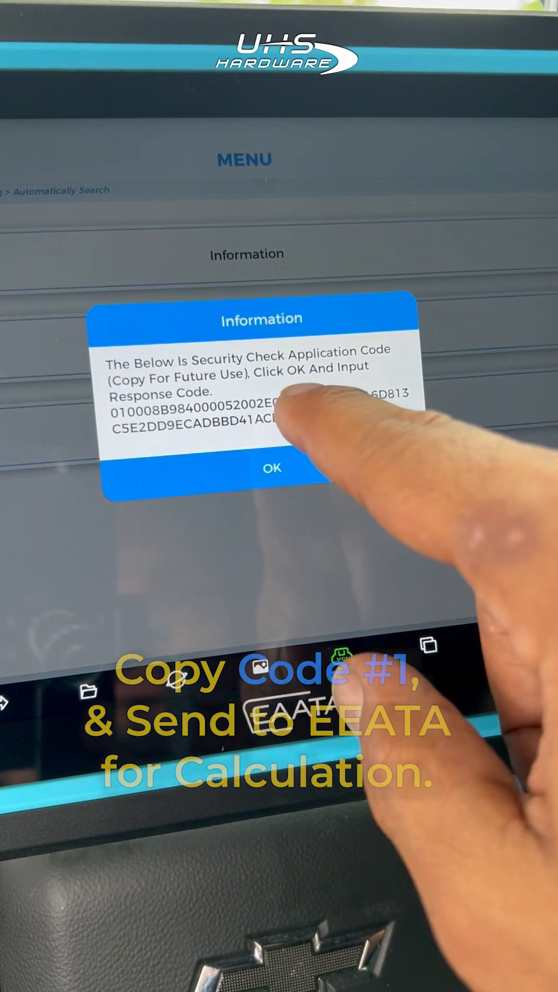
- Acknowledge the Security Check Application Code so the response code can be entered
{"action": "left_click", "coordinate": [272, 467]}
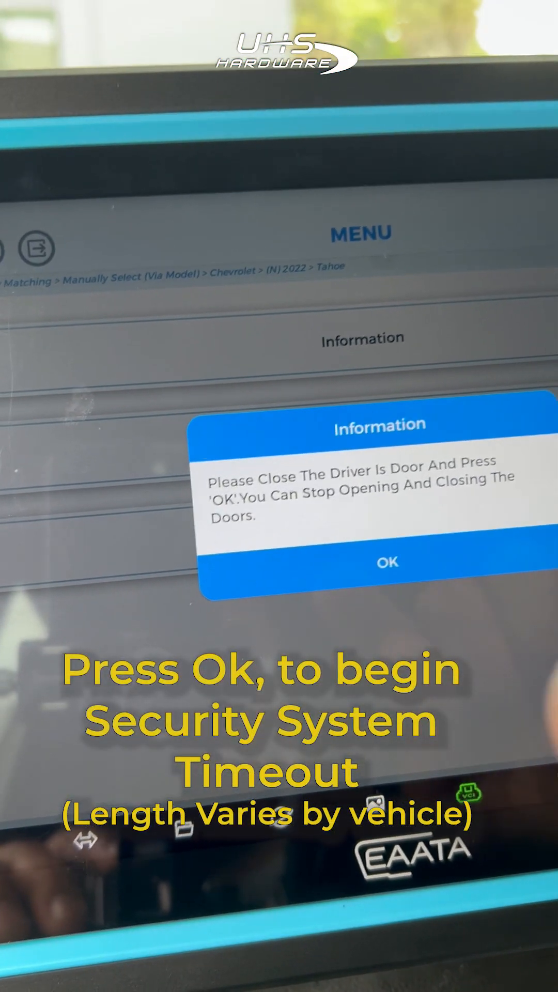
- Confirm the driver's door is closed to begin the security system timeout
{"action": "left_click", "coordinate": [388, 563]}
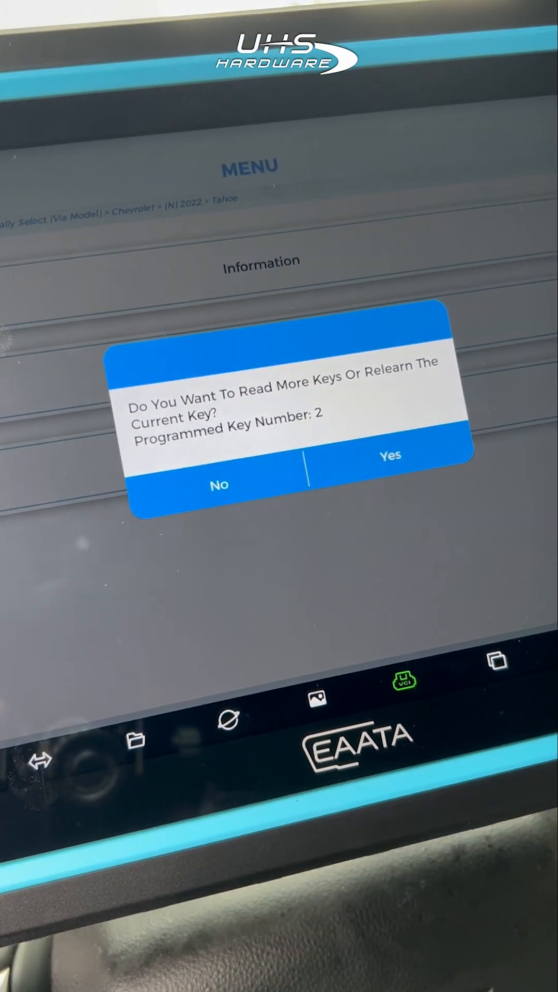
- Answer No to reading more keys, finishing with 2 keys programmed
{"action": "left_click", "coordinate": [219, 483]}
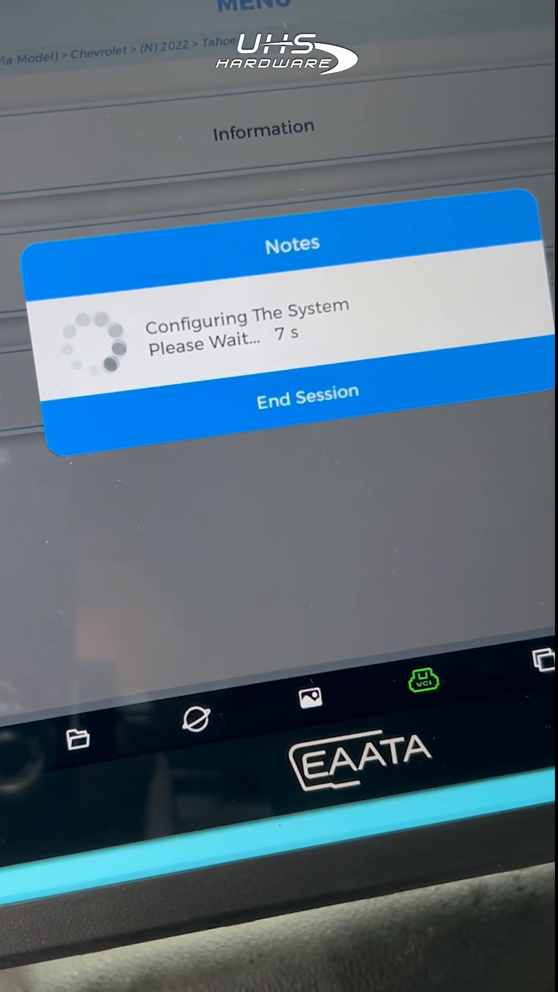